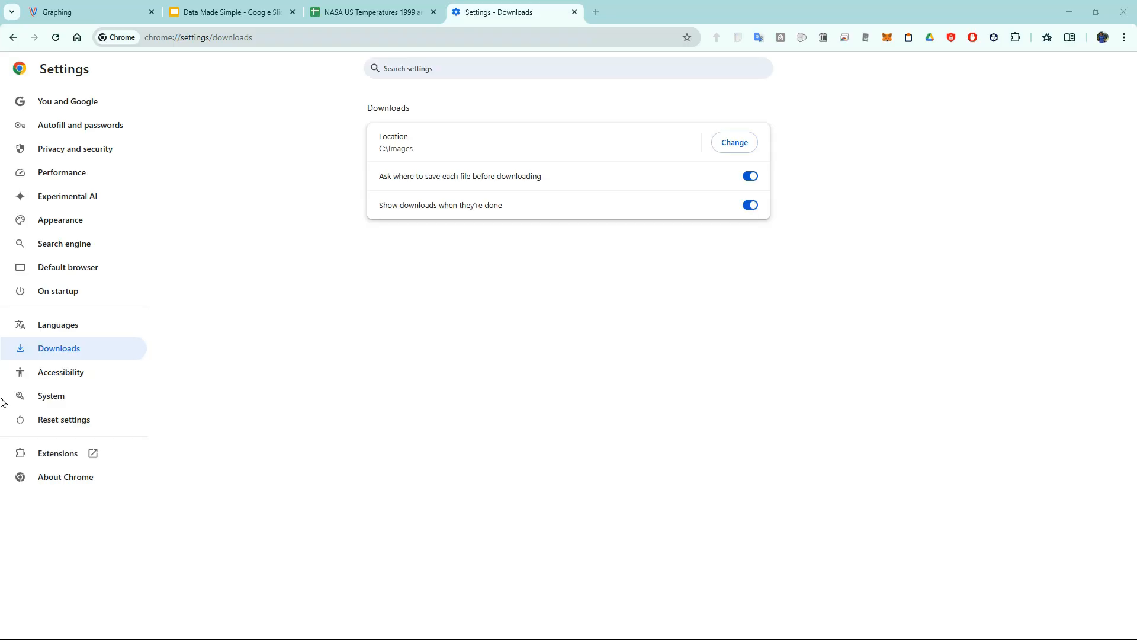
Dictate a Tesla stock price question so the graph plots NVDA and TSLA closing prices 2014-2025.
click(62, 348)
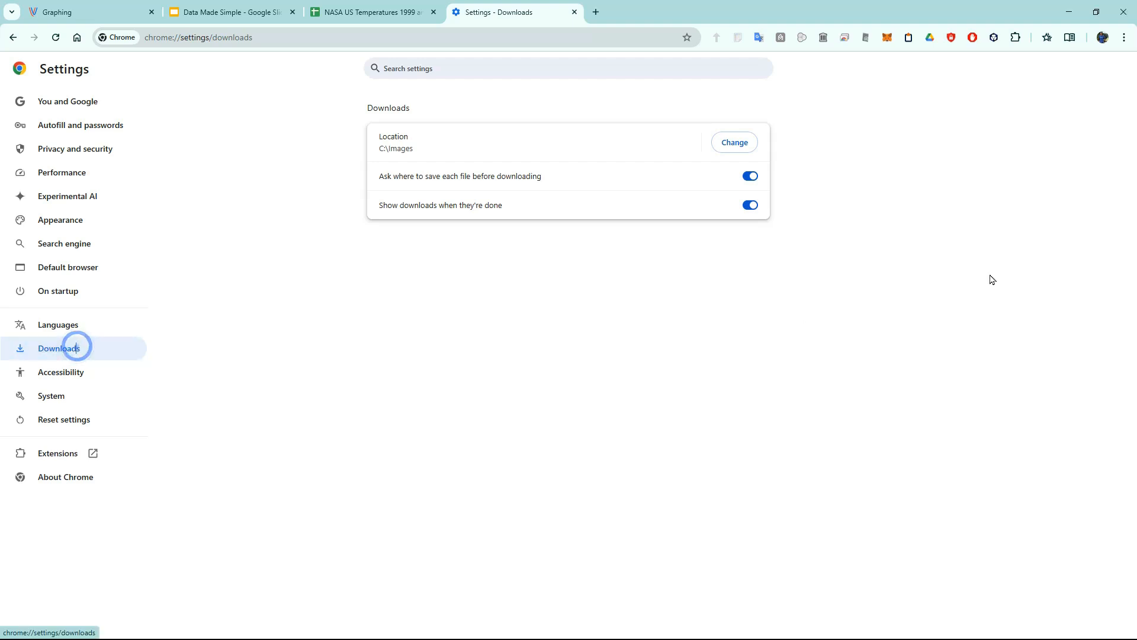
click(71, 12)
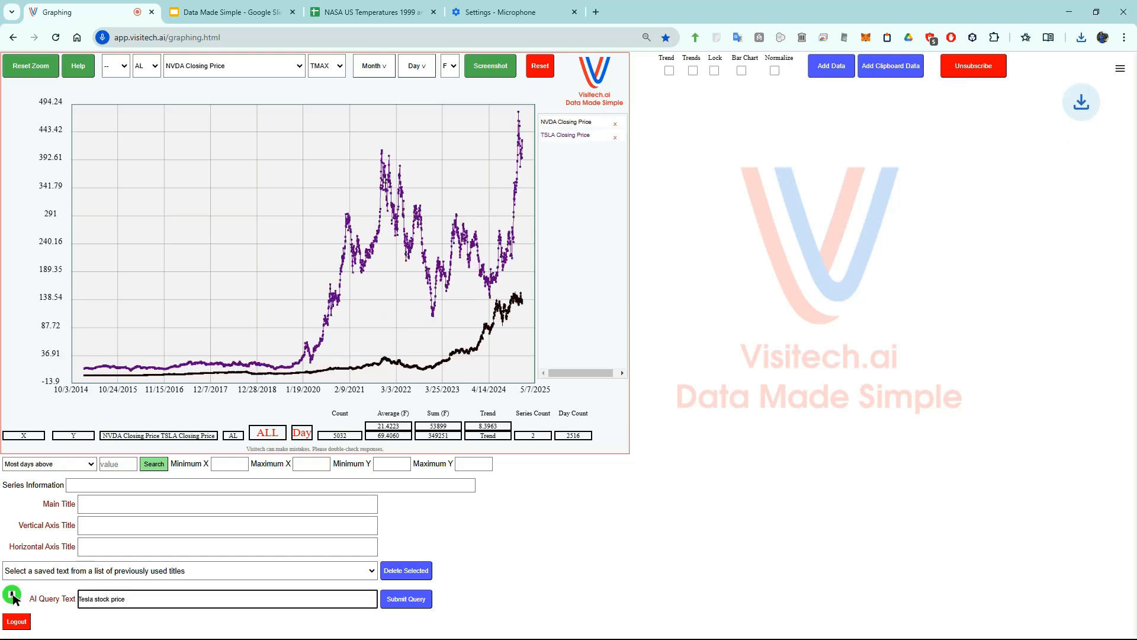
click(405, 599)
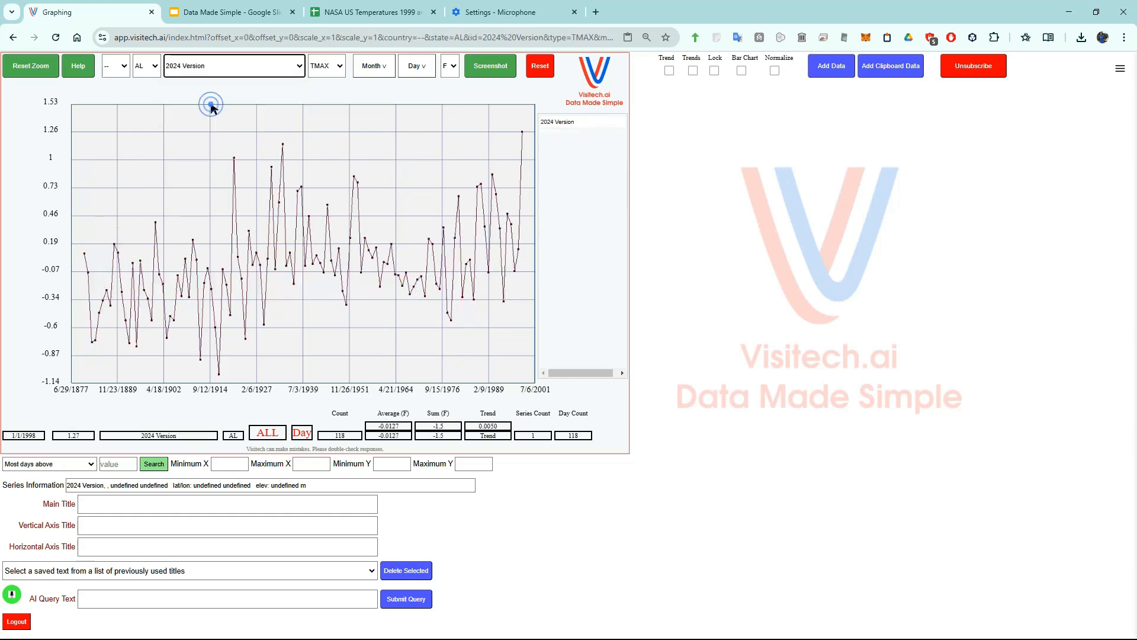
Show the 2024 Version series as a bar chart, red above zero and blue below.
click(740, 71)
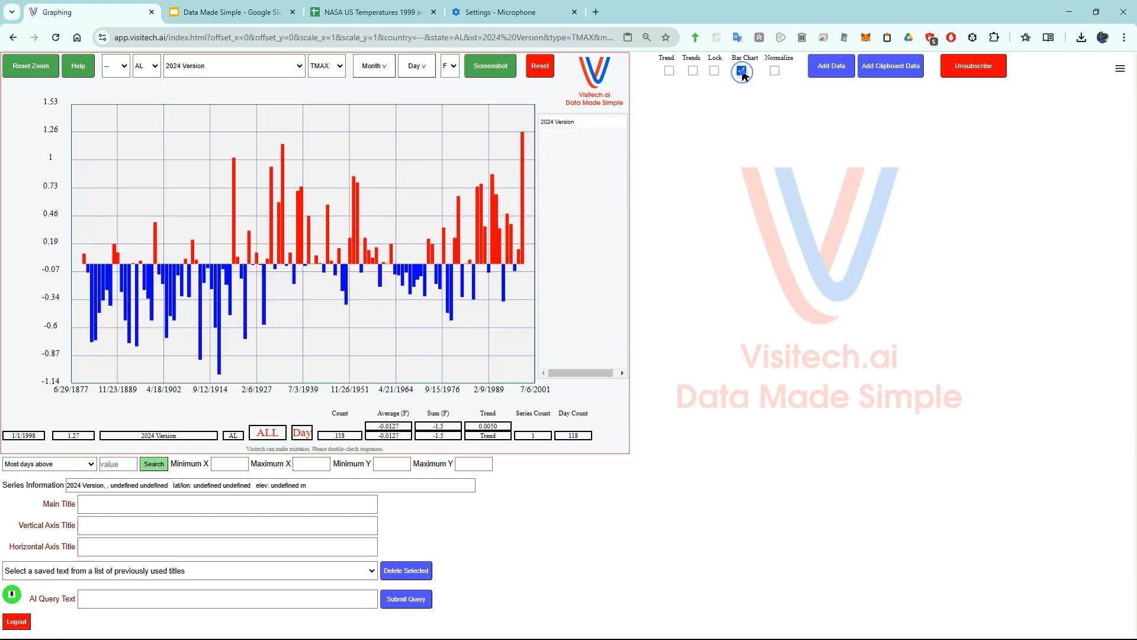
click(742, 71)
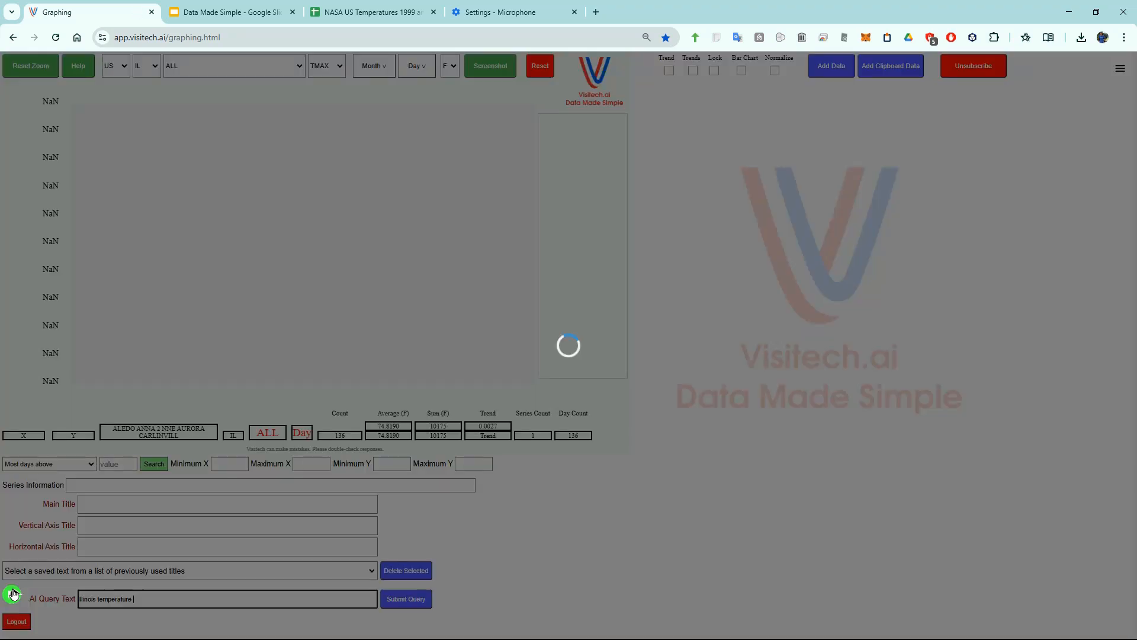
Dictate an 'Illinois temperature' query so the graph rebuilds with state set to IL.
click(405, 599)
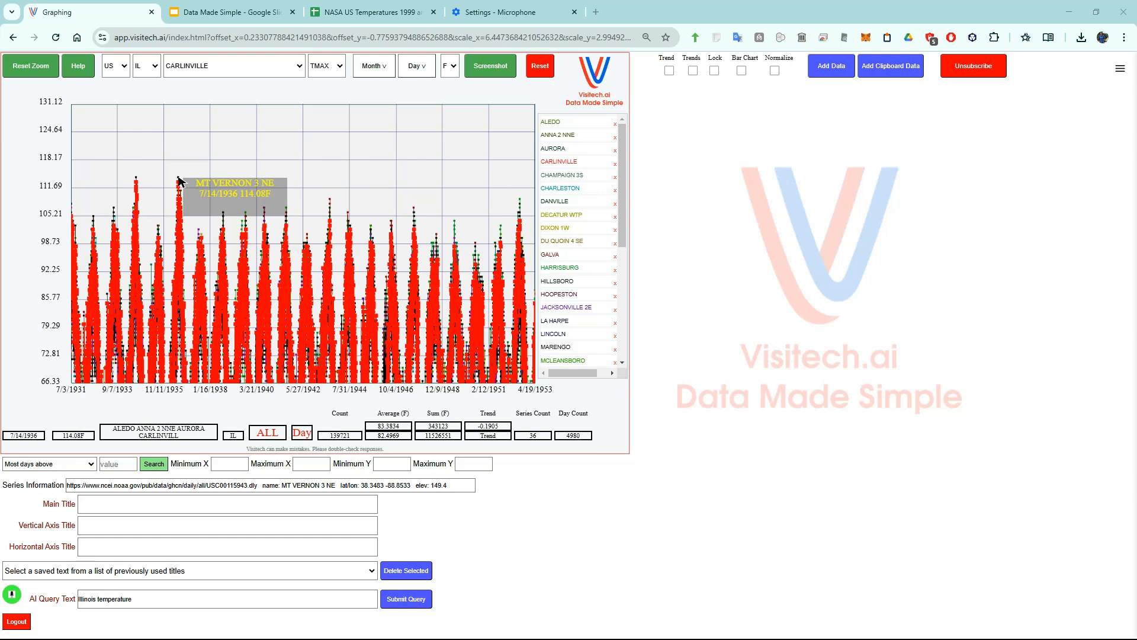
Dictate 'graph by year' after reading Mt Vernon 3 NE's 114.08F record on 7/14/1936.
click(405, 599)
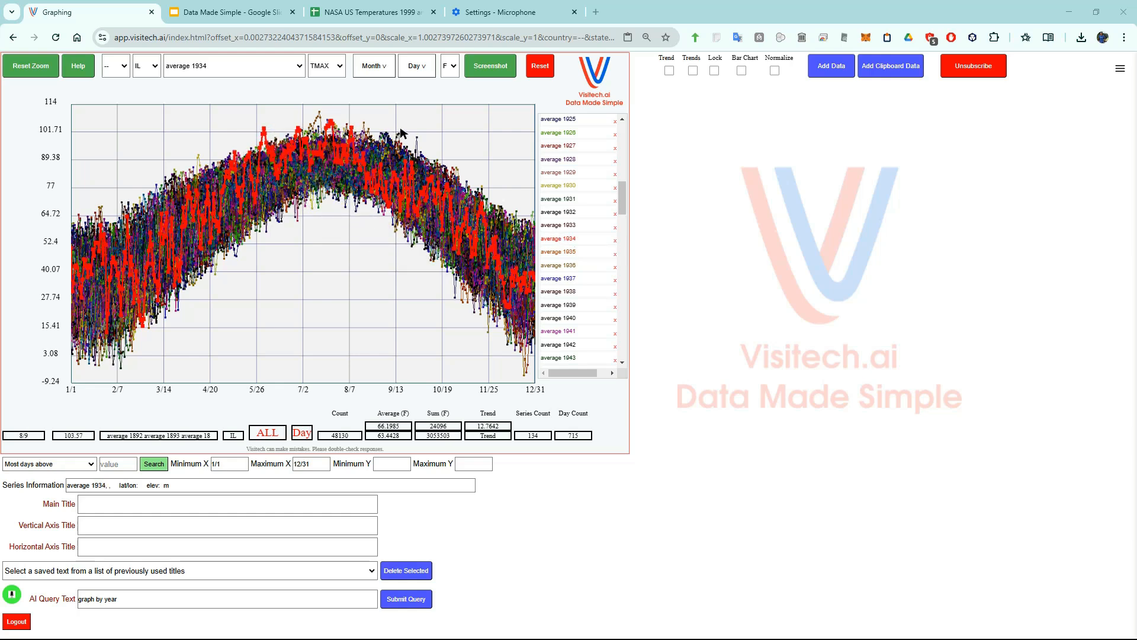
Dictate a follow-up query over the one-line-per-year Illinois plot with 1934 highlighted.
click(405, 599)
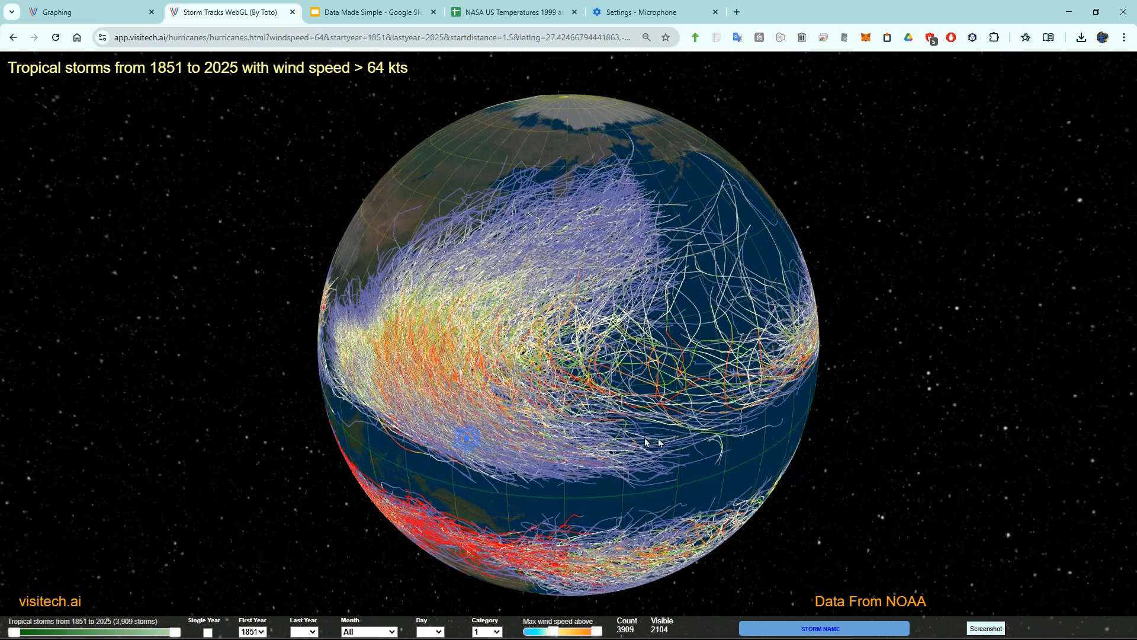
Return from the storm-tracks globe to the graphing page with the Annual Average series.
click(71, 12)
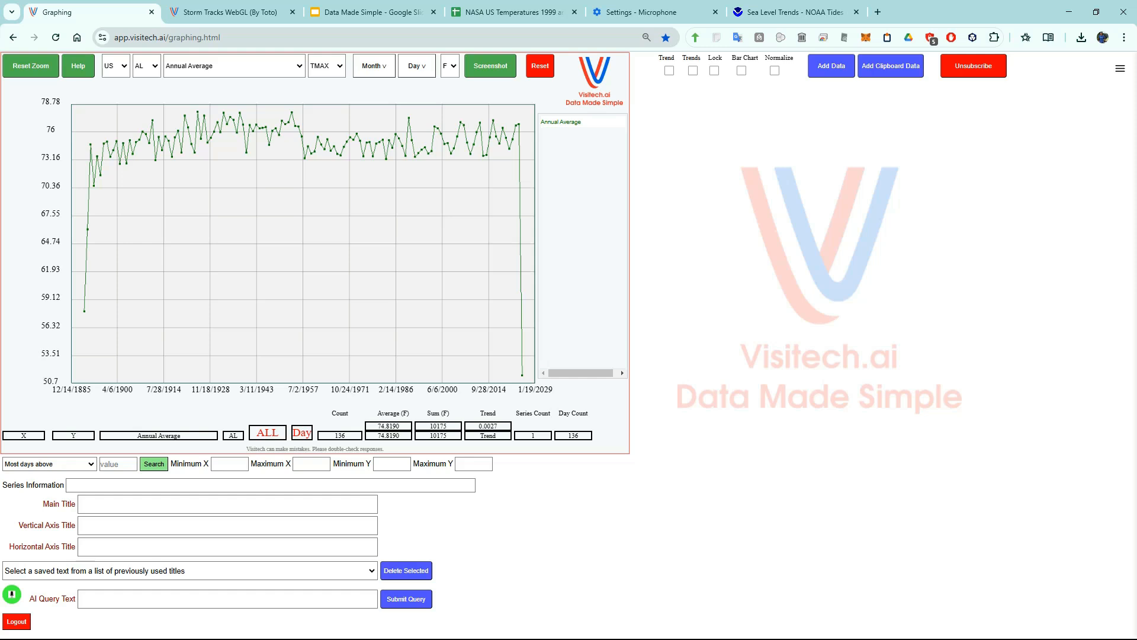
Switch to the NOAA Sea Level Trends tab showing Bergen, Norway's 0.09 mm/yr trend.
click(794, 12)
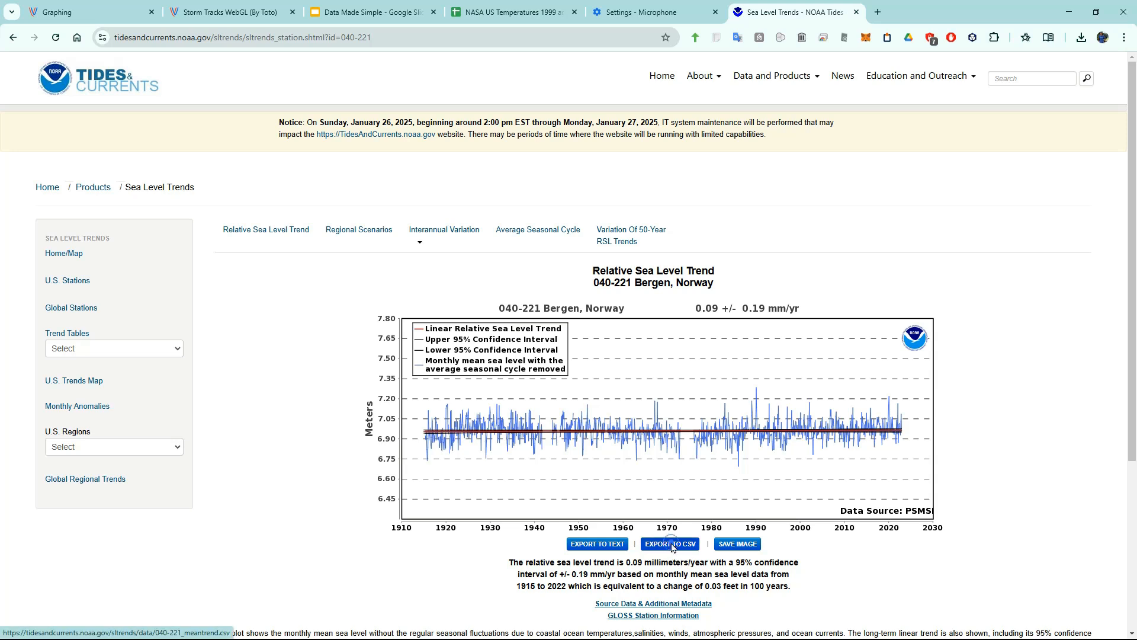